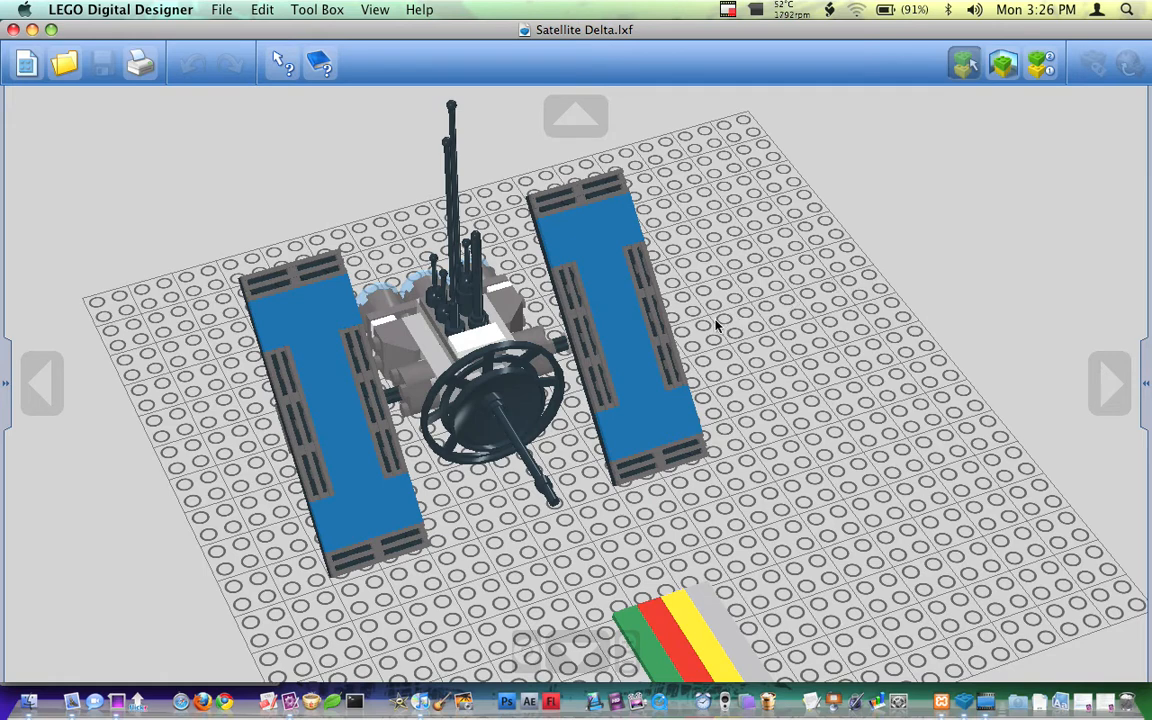
pyautogui.moveTo(705, 324)
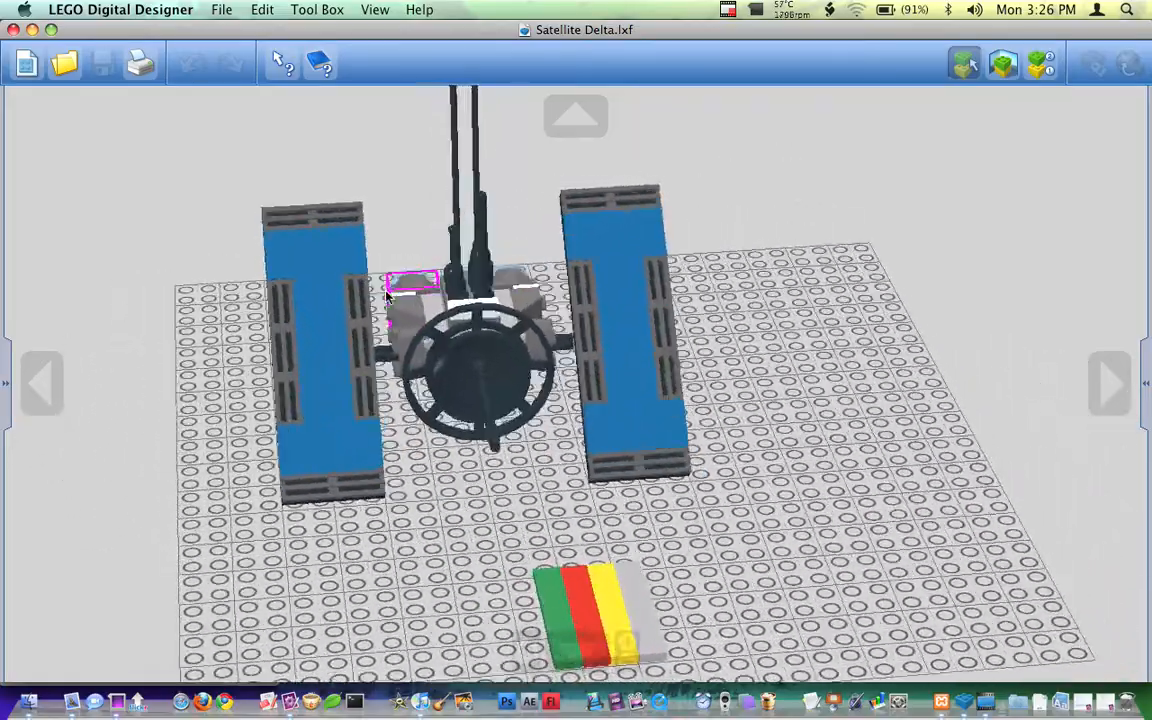
# Face the satellite head-on and cycle the view-mode backdrop from desert to the starry space scene
pyautogui.moveTo(450, 300); pyautogui.dragTo(570, 370)
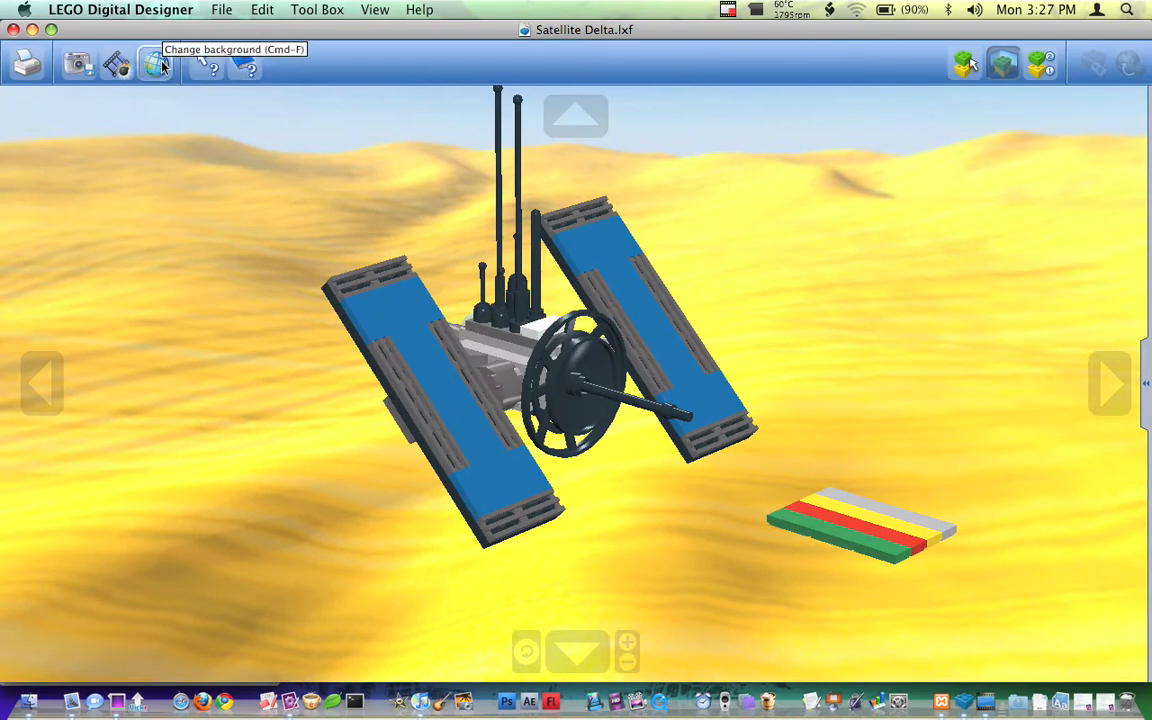
pyautogui.click(155, 63)
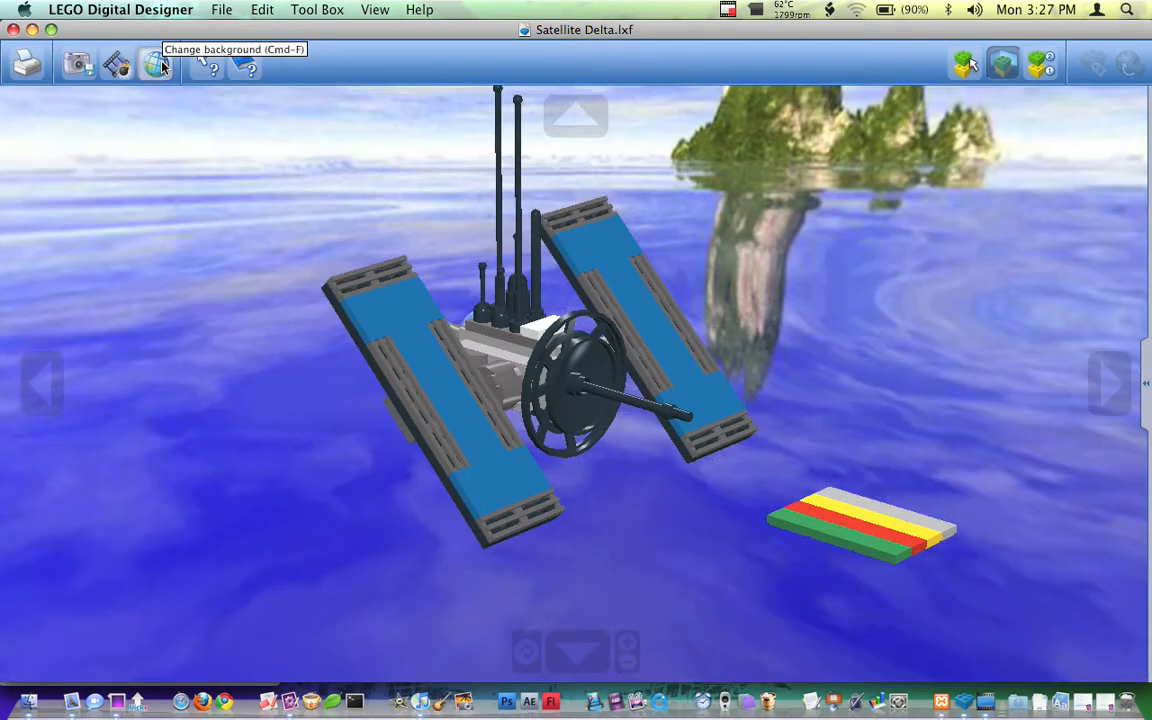
pyautogui.click(156, 63)
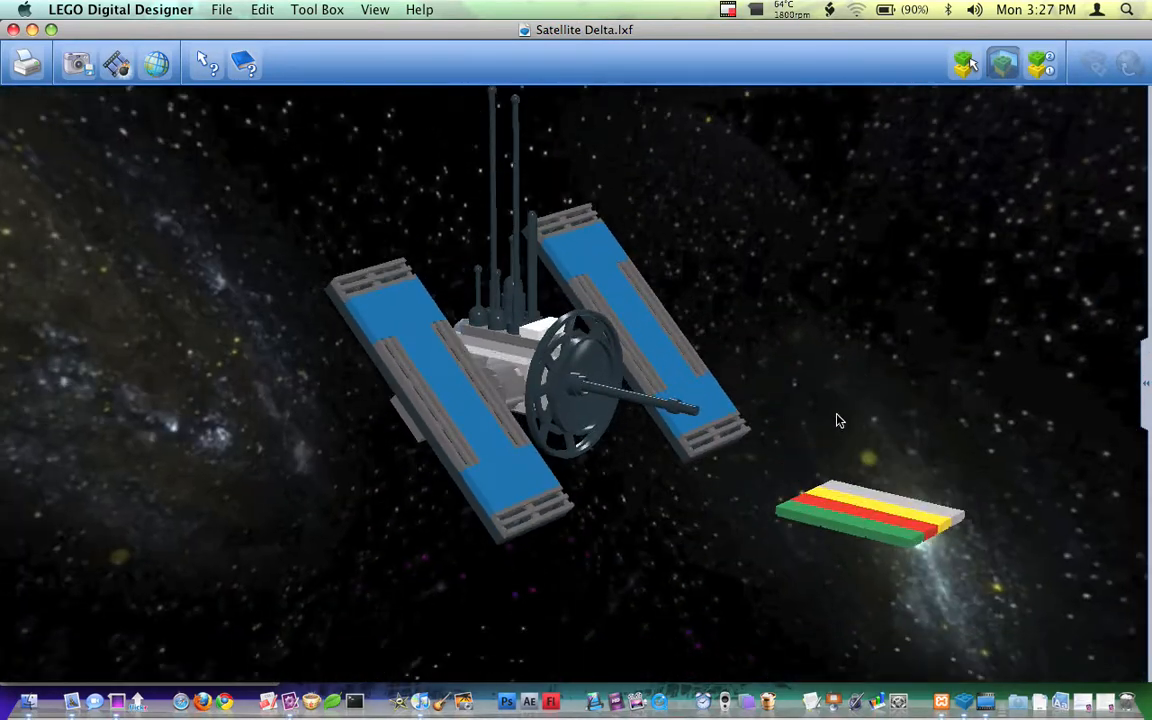
# Orbit Satellite Delta to inspect its front and thrusters, ending at a tilted angle
pyautogui.moveTo(838, 420); pyautogui.dragTo(1071, 341)
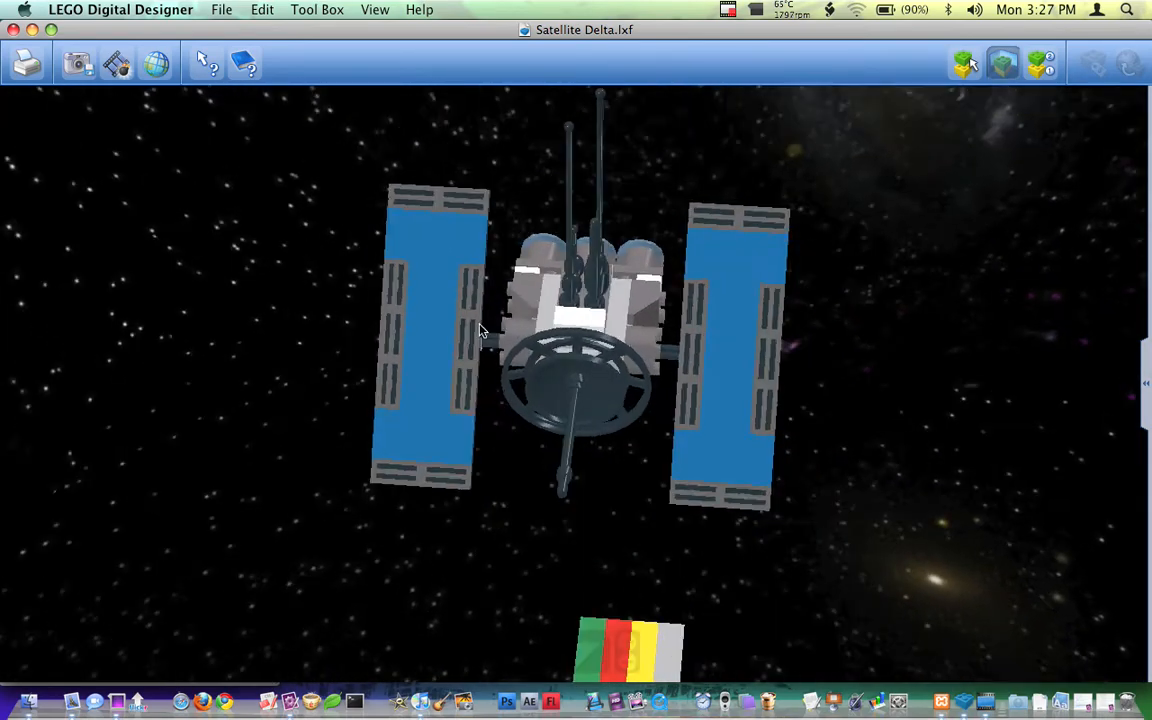
pyautogui.moveTo(480, 330); pyautogui.dragTo(715, 303)
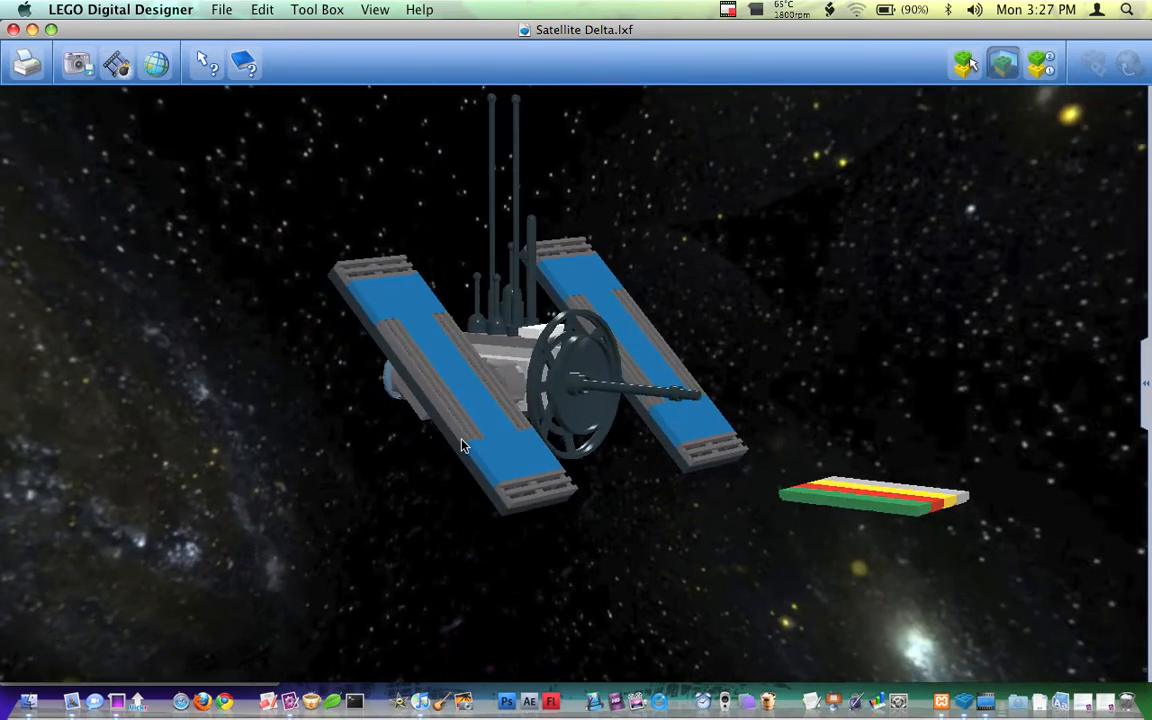
pyautogui.moveTo(143, 93)
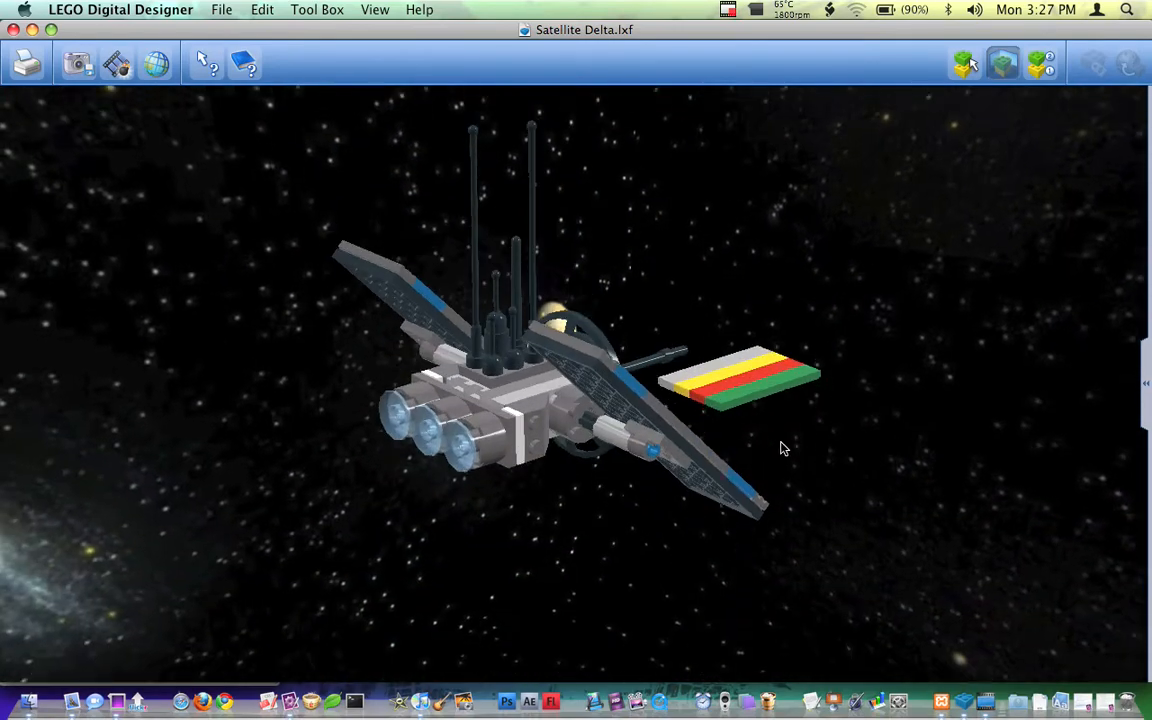
pyautogui.moveTo(783, 448); pyautogui.dragTo(407, 427)
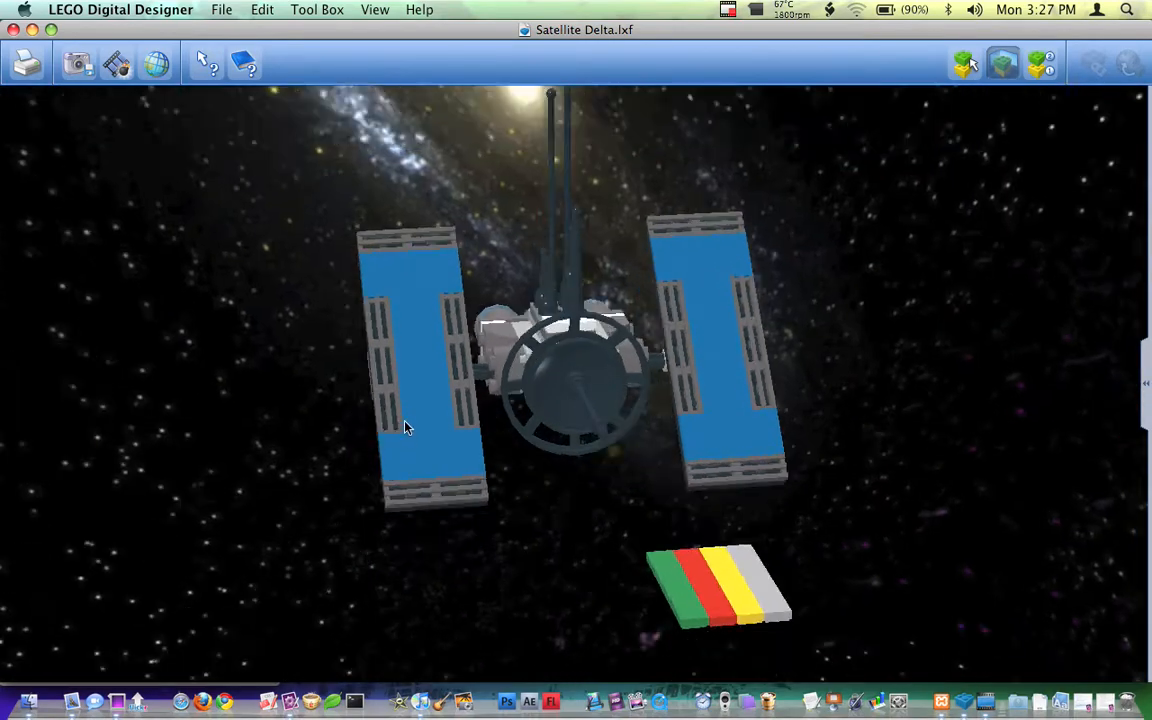
pyautogui.moveTo(405, 427); pyautogui.dragTo(565, 357)
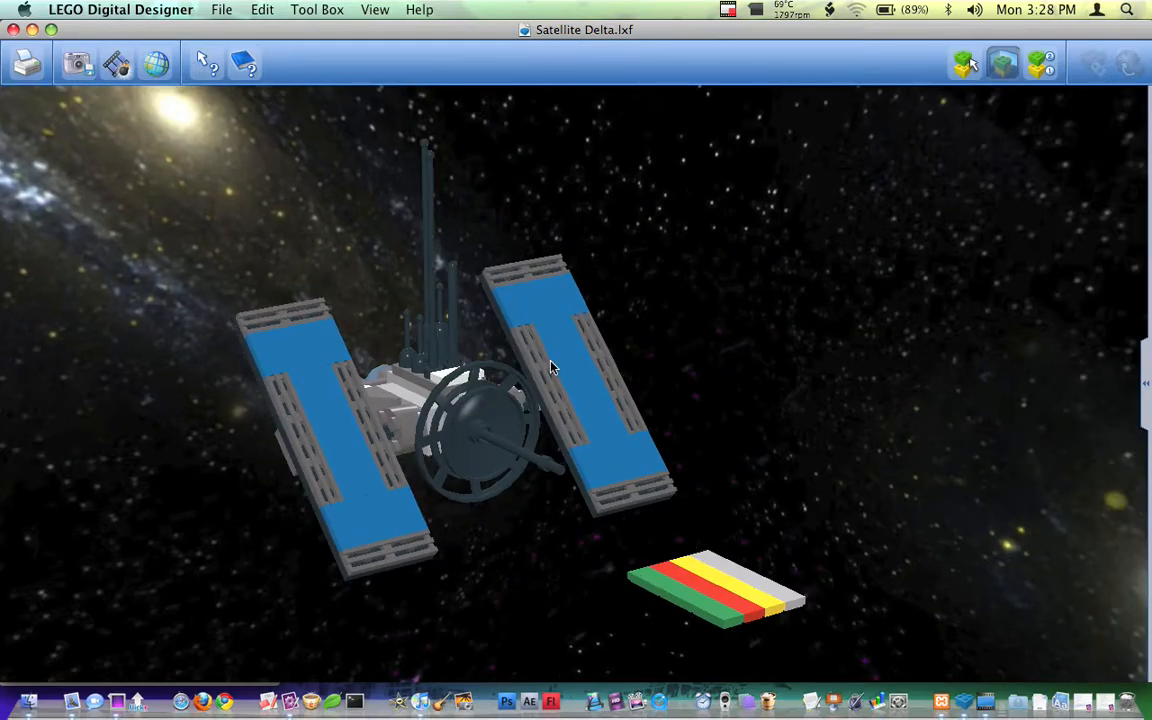
pyautogui.moveTo(550, 367); pyautogui.dragTo(743, 417)
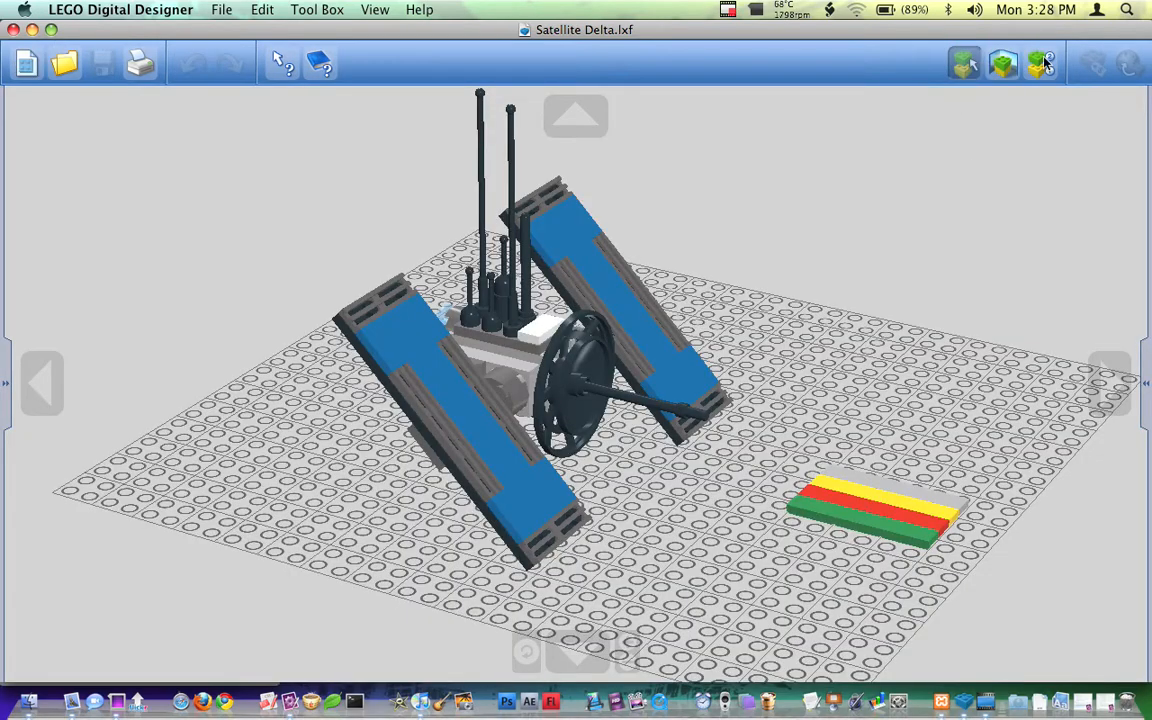
# Generate the Building Guide, cancelling the first attempt and rerunning it to reach step 0 of 32
pyautogui.click(1037, 63)
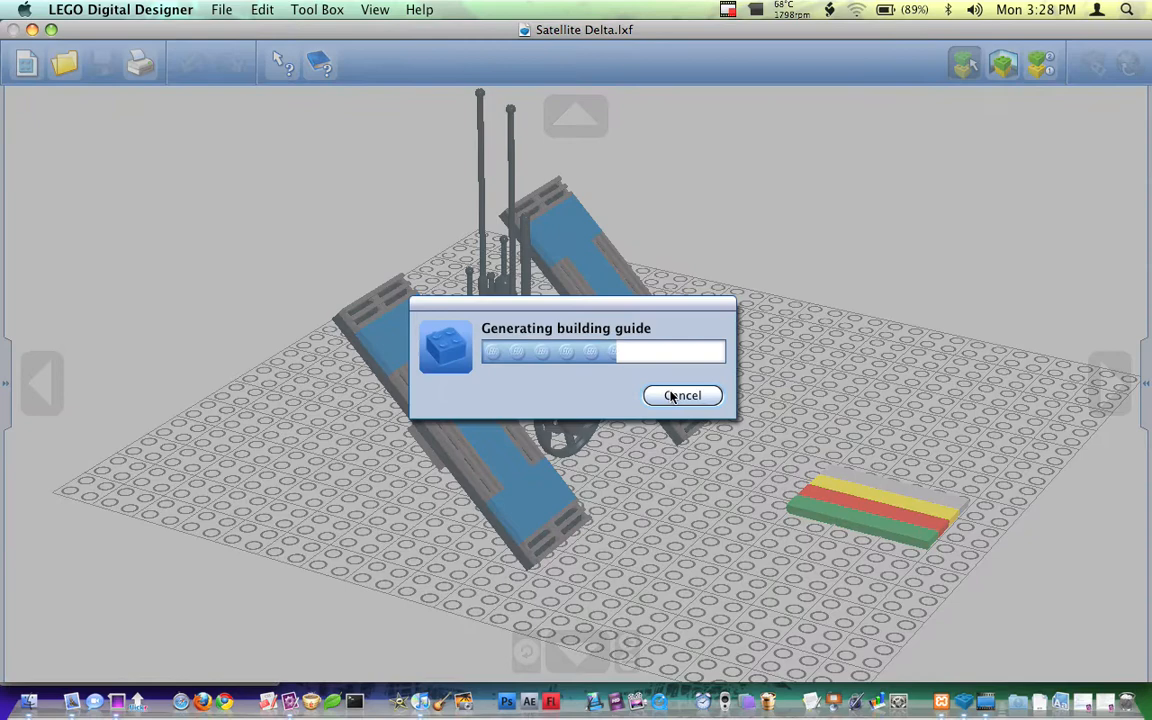
pyautogui.click(682, 395)
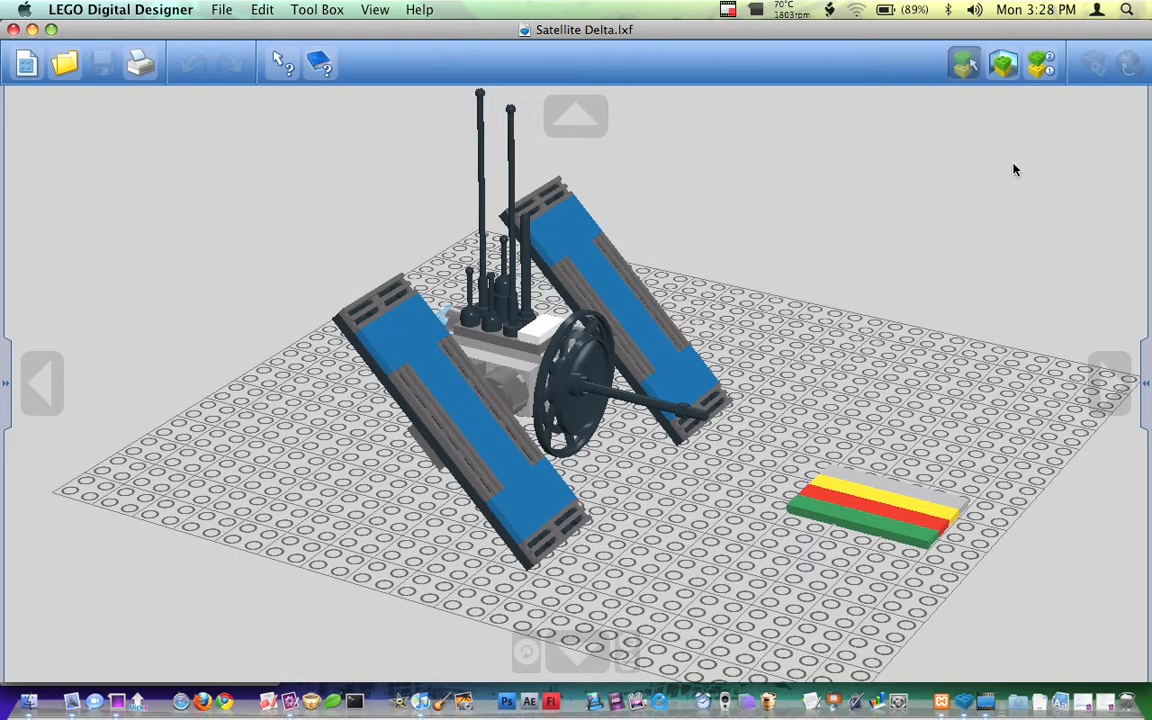
pyautogui.moveTo(1063, 186)
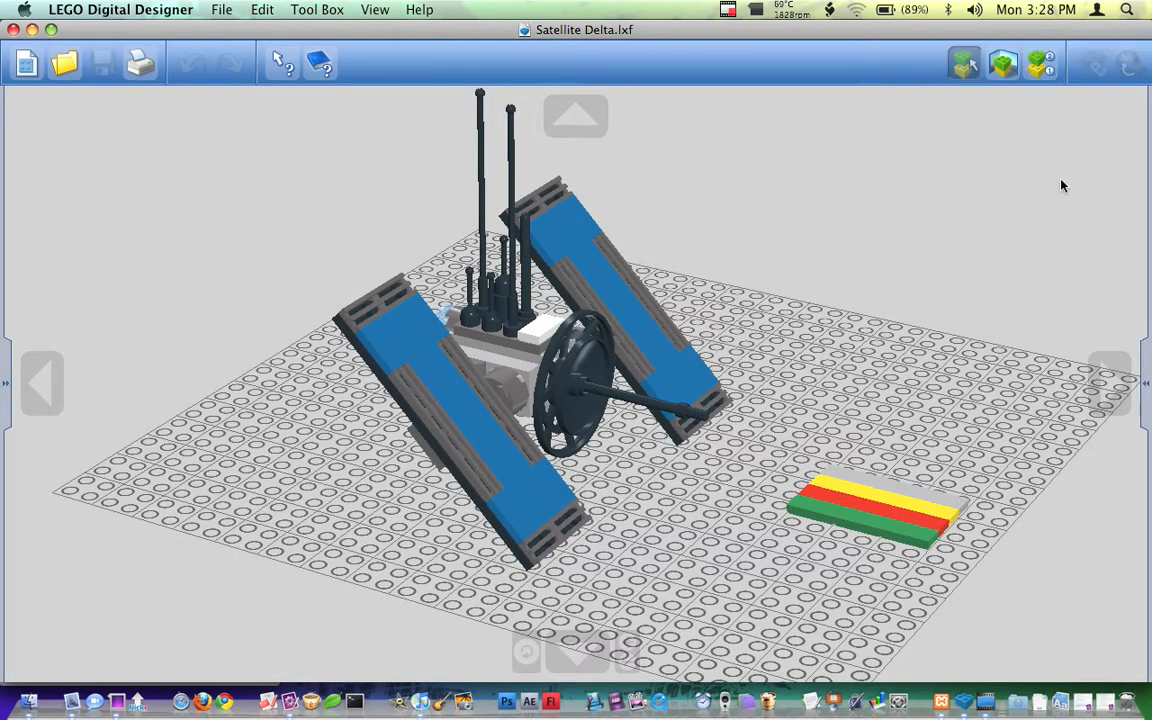
pyautogui.click(1038, 63)
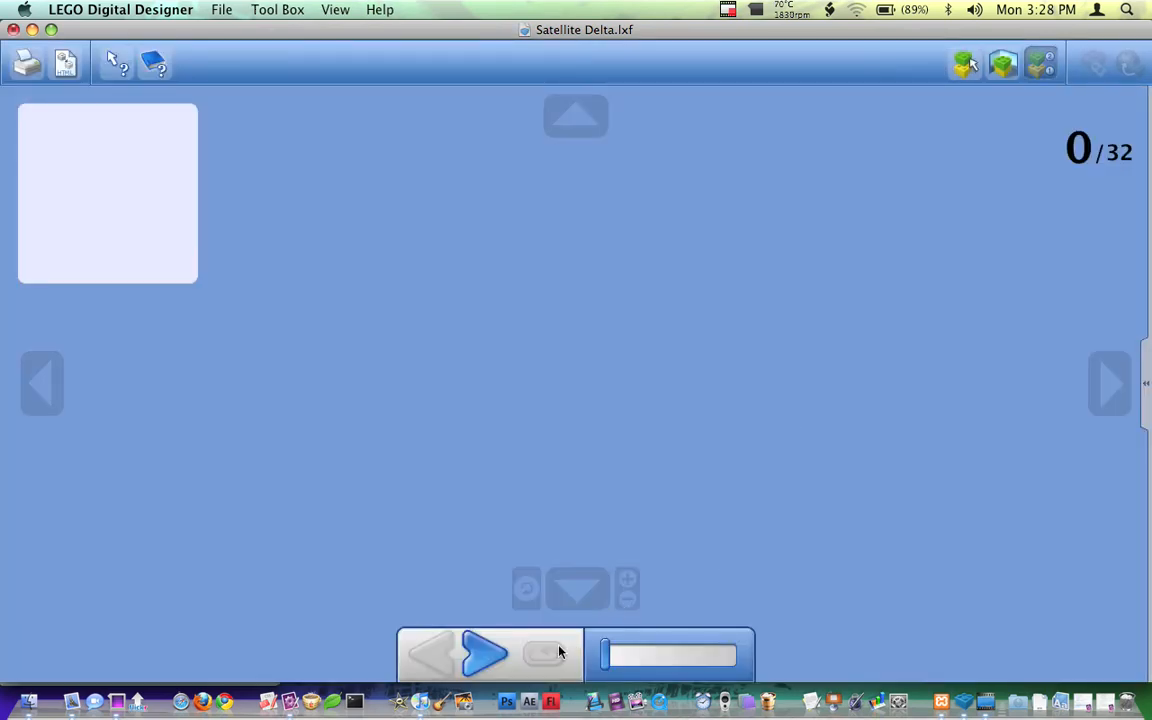
# Step brick by brick through the Satellite Delta guide to step 32 of 32
pyautogui.click(484, 654)
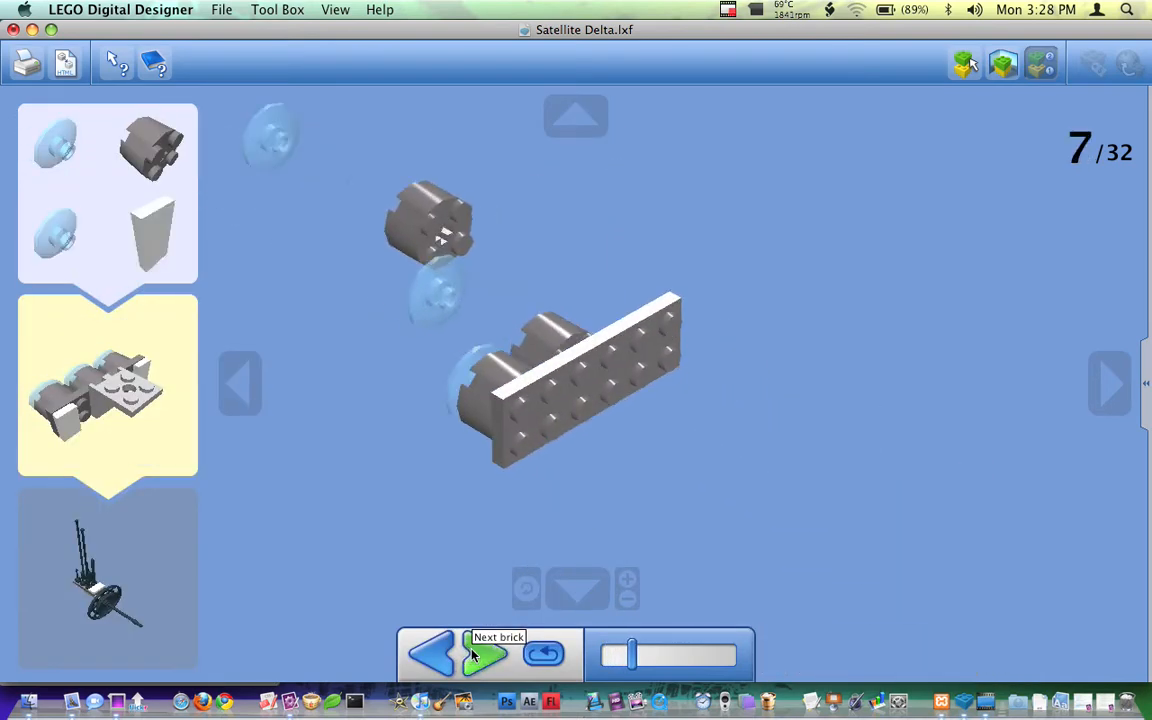
pyautogui.click(485, 654)
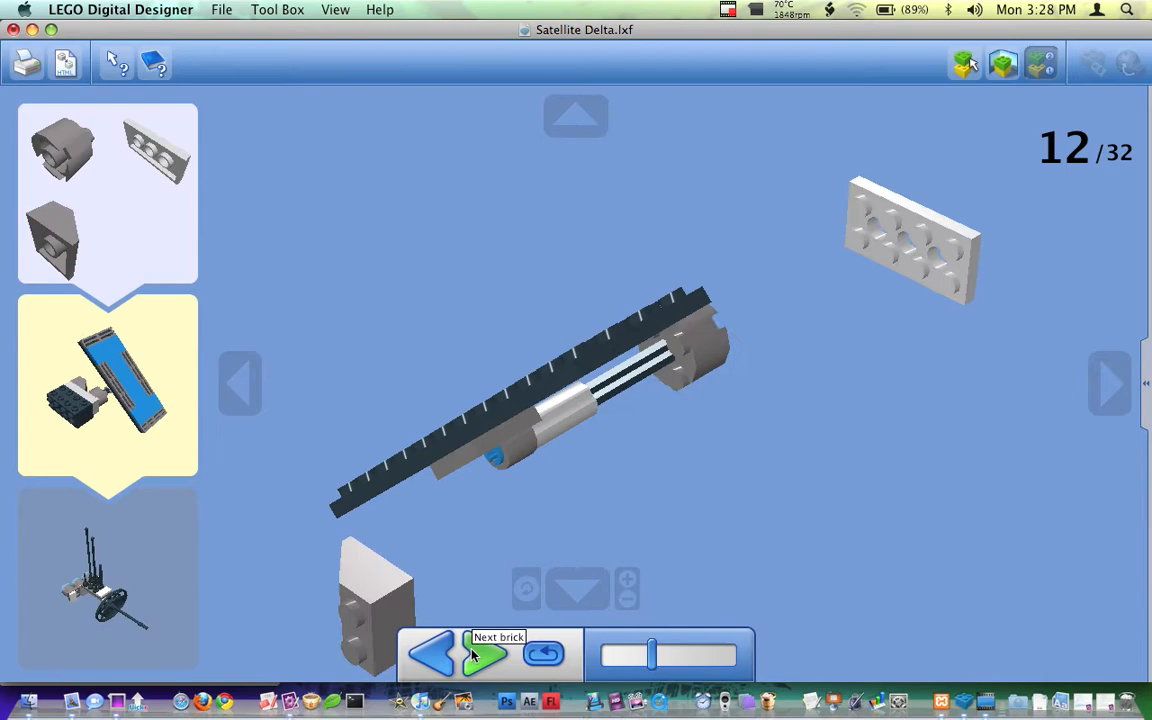
pyautogui.click(486, 654)
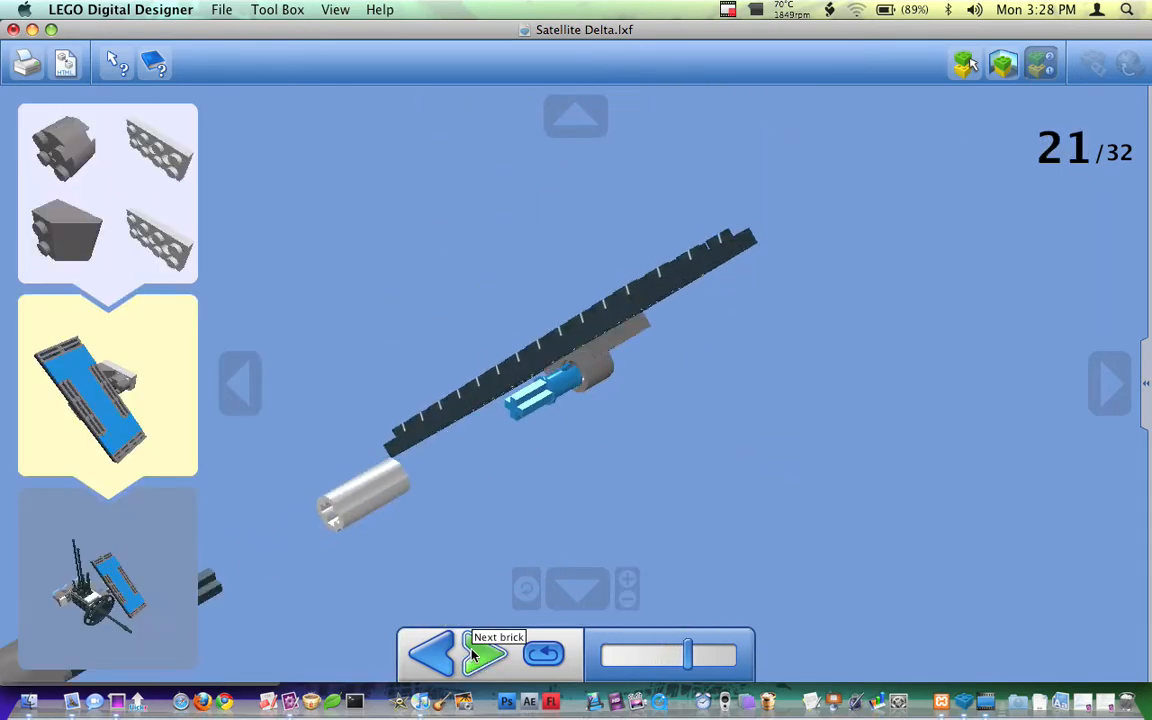
pyautogui.click(485, 654)
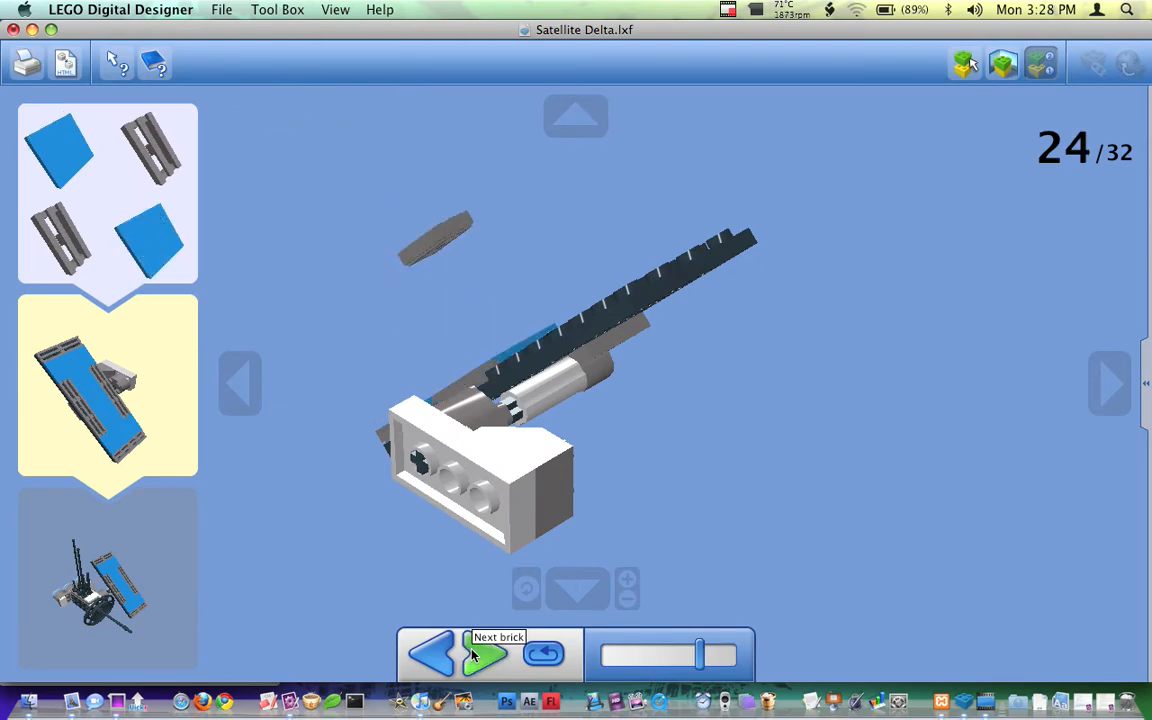
pyautogui.click(485, 655)
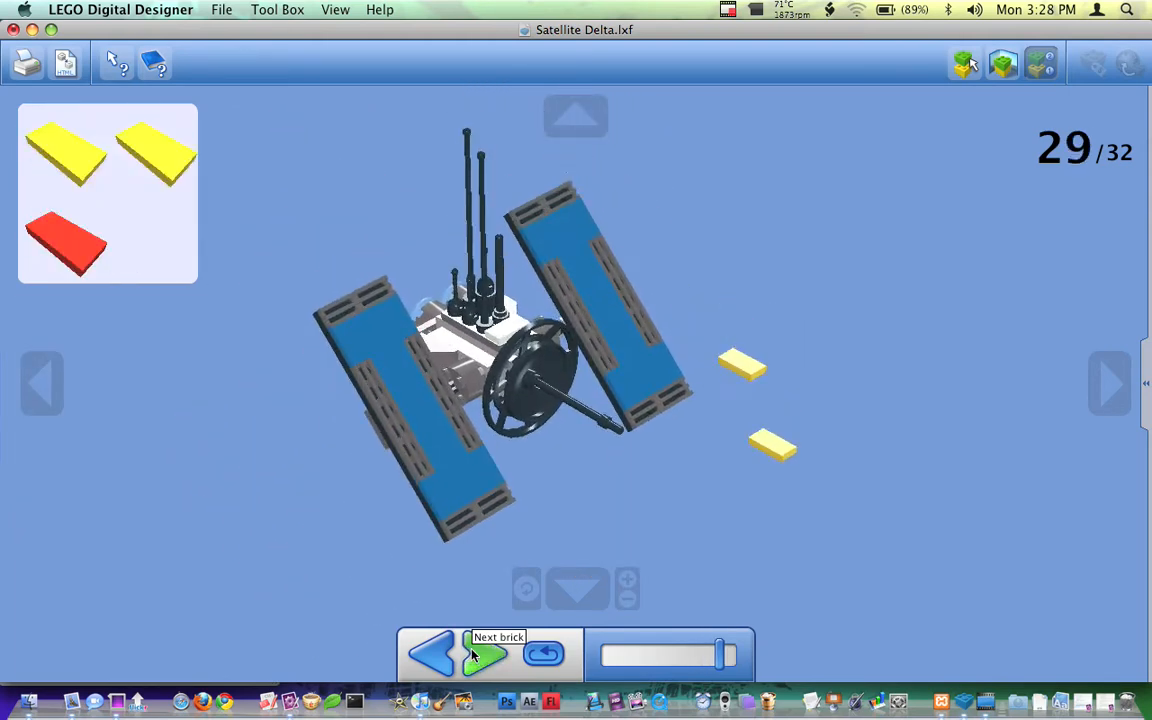
pyautogui.click(485, 654)
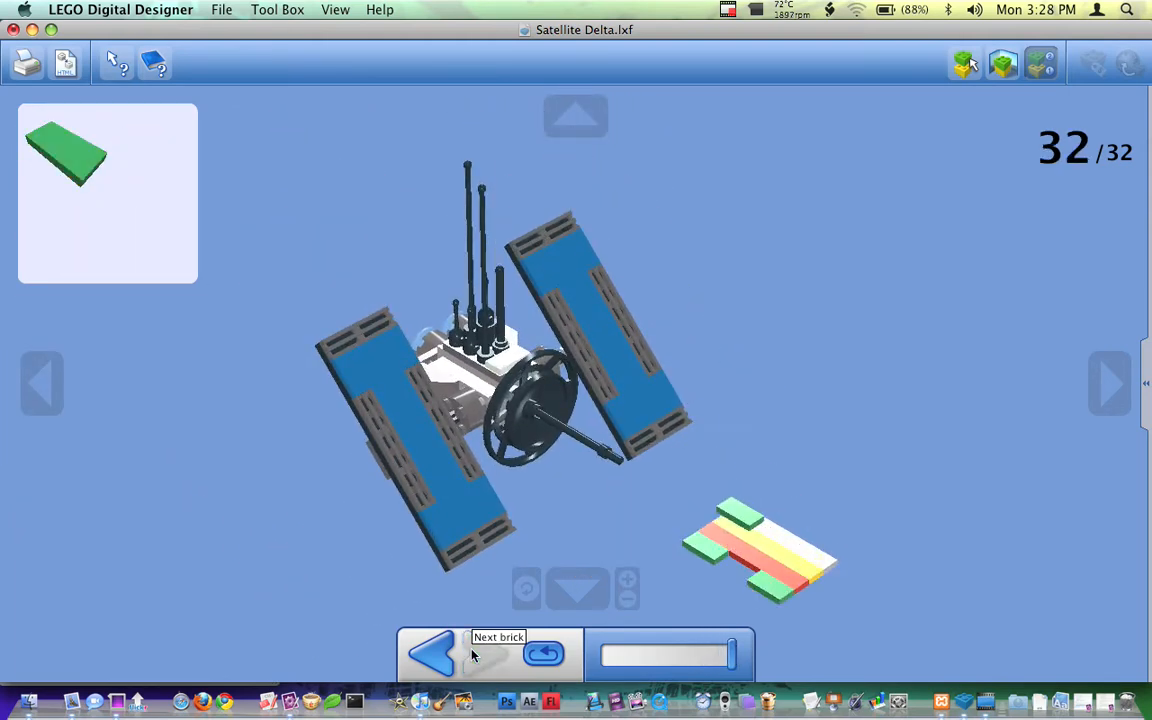
pyautogui.moveTo(968, 64)
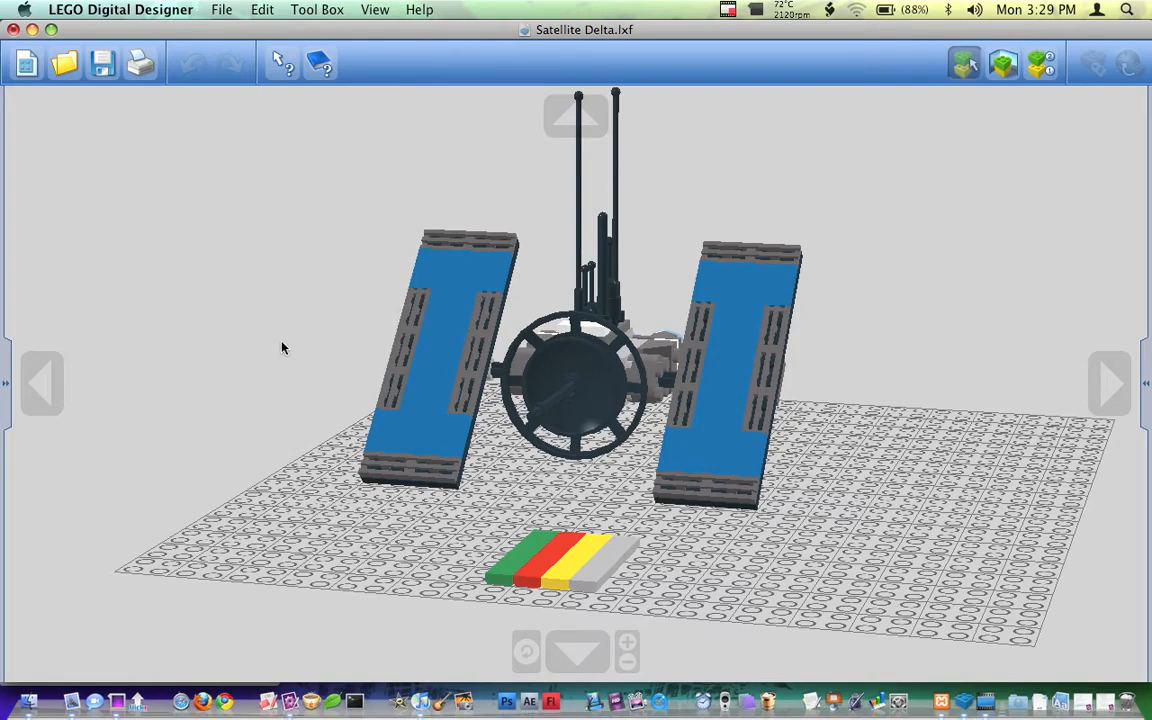
pyautogui.moveTo(374, 405)
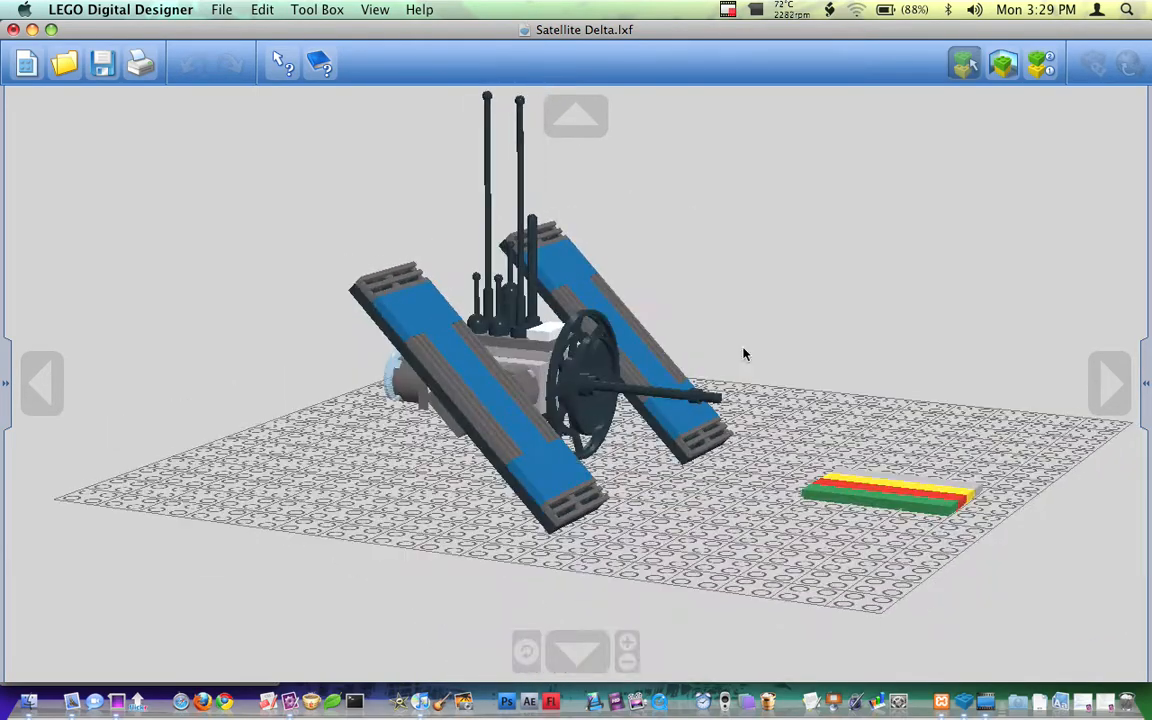
pyautogui.moveTo(745, 354); pyautogui.dragTo(517, 227)
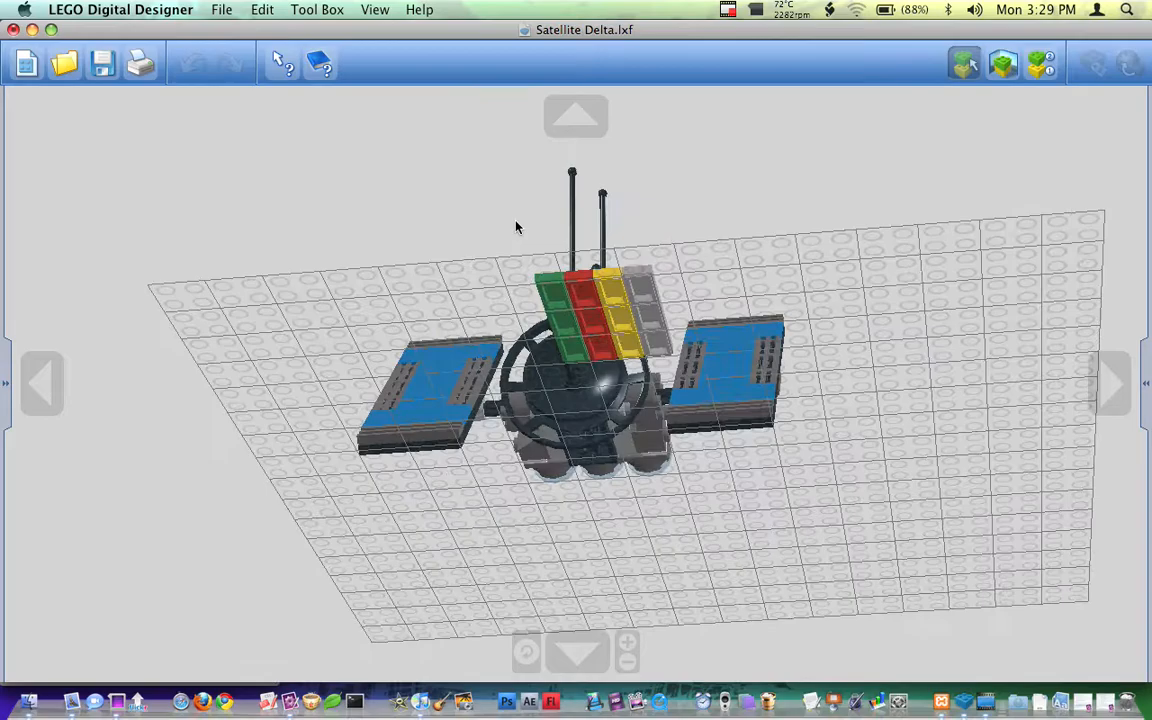